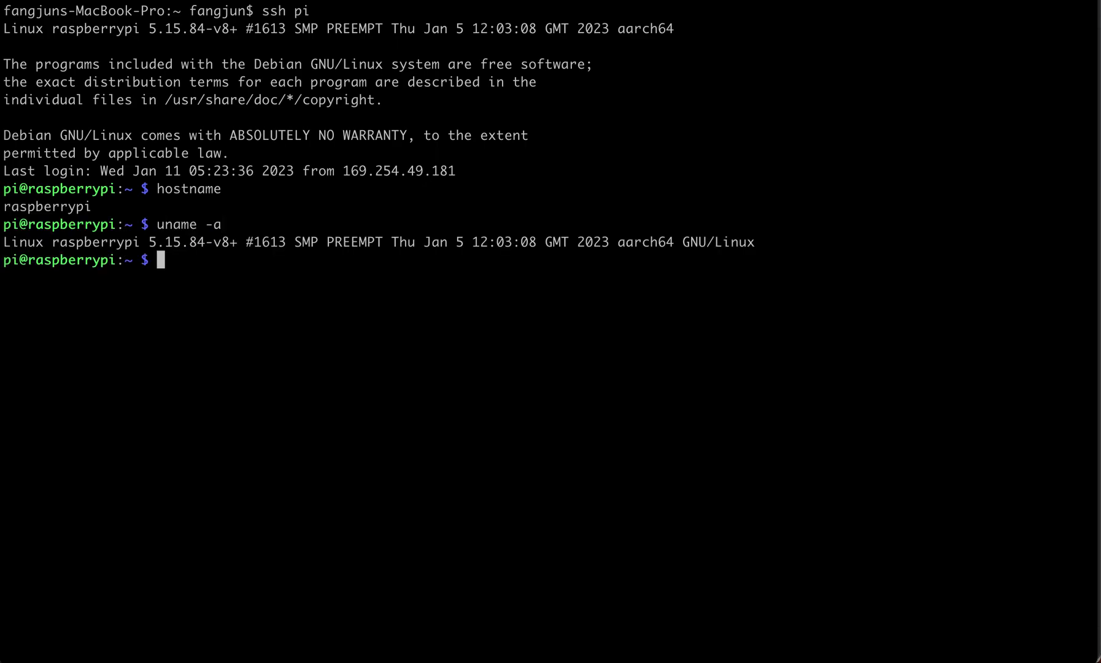
# - Print the Pi's OS release and CPU details, then change into next-gen-kaldi
pyautogui.write('cat /etc/')
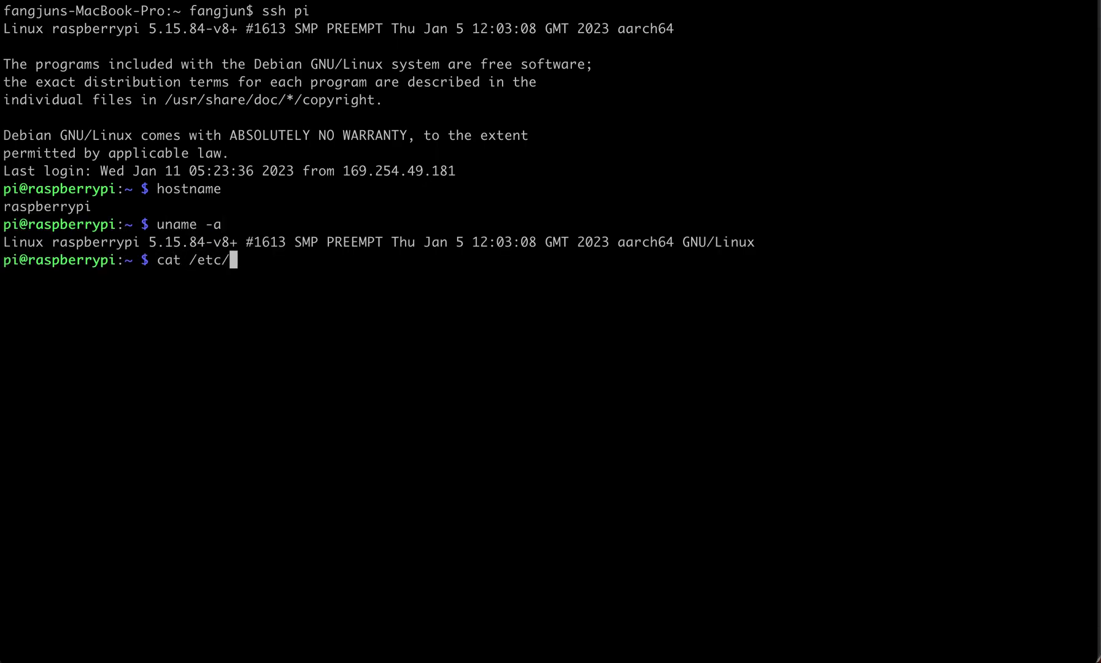
pyautogui.write('*rele')
pyautogui.write('lscpu')
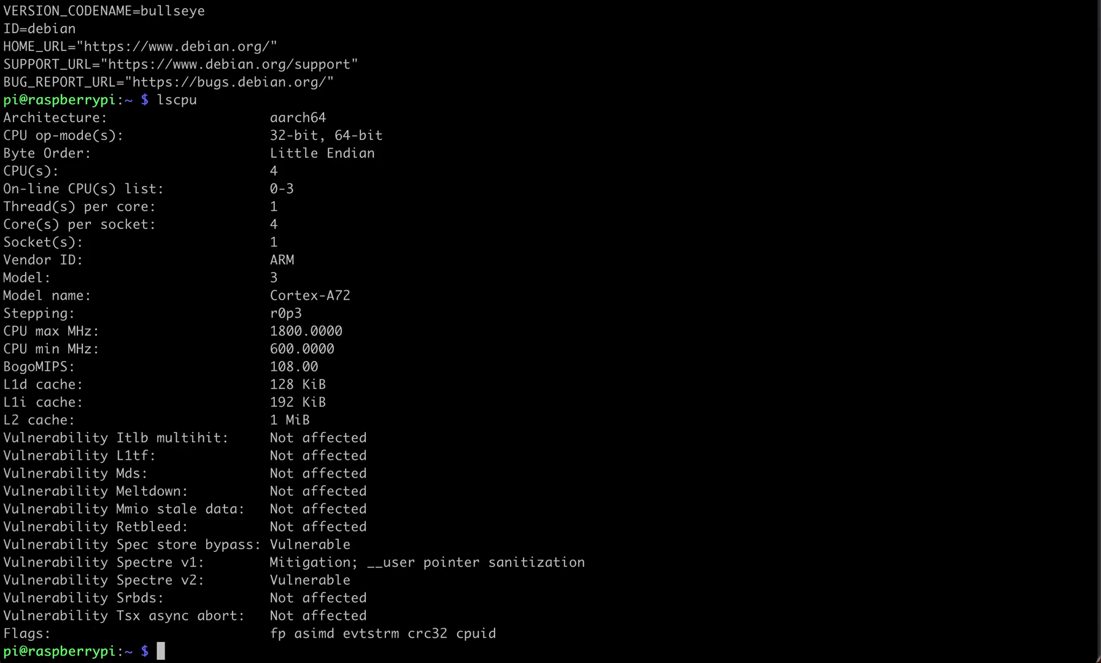
pyautogui.write('cd next-gen-kaldi/')
pyautogui.write('ca')
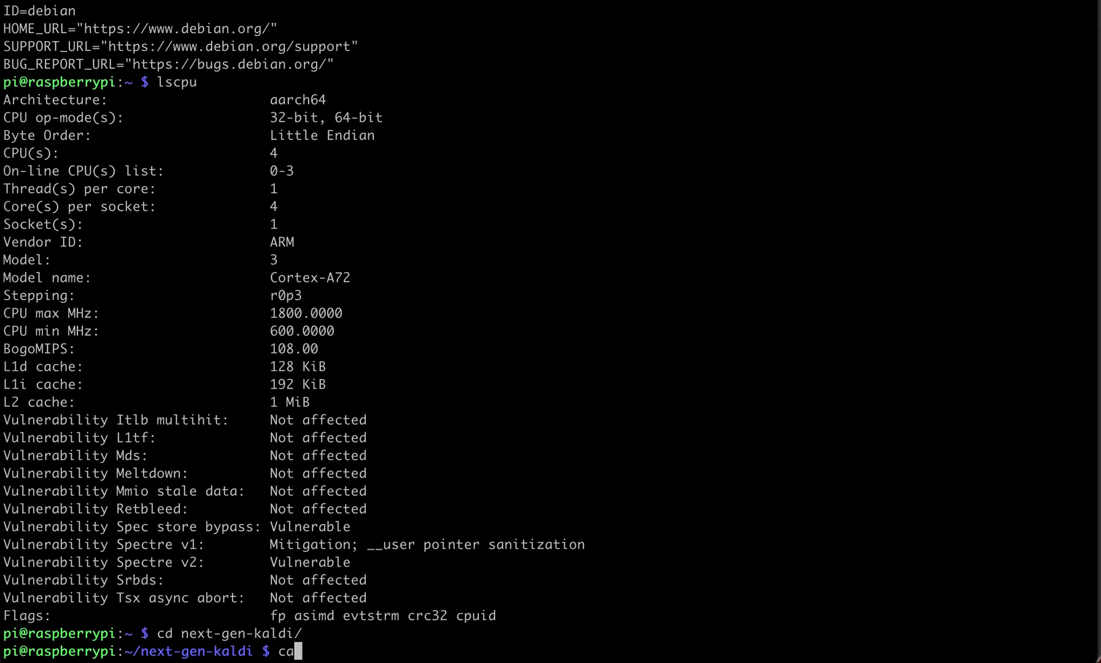
# - Print run-09-alsa.sh, list the USB audio capture device, and open the script in vim
pyautogui.write('t run-09-alsa.sh')
pyautogui.write('ar')
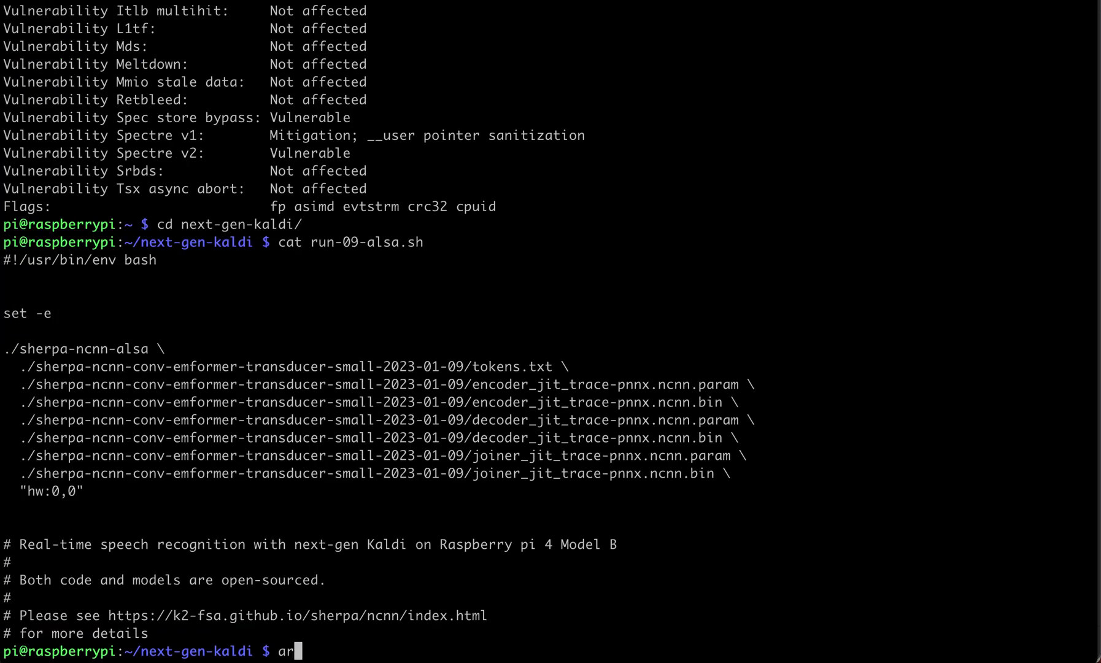
pyautogui.press('Return')
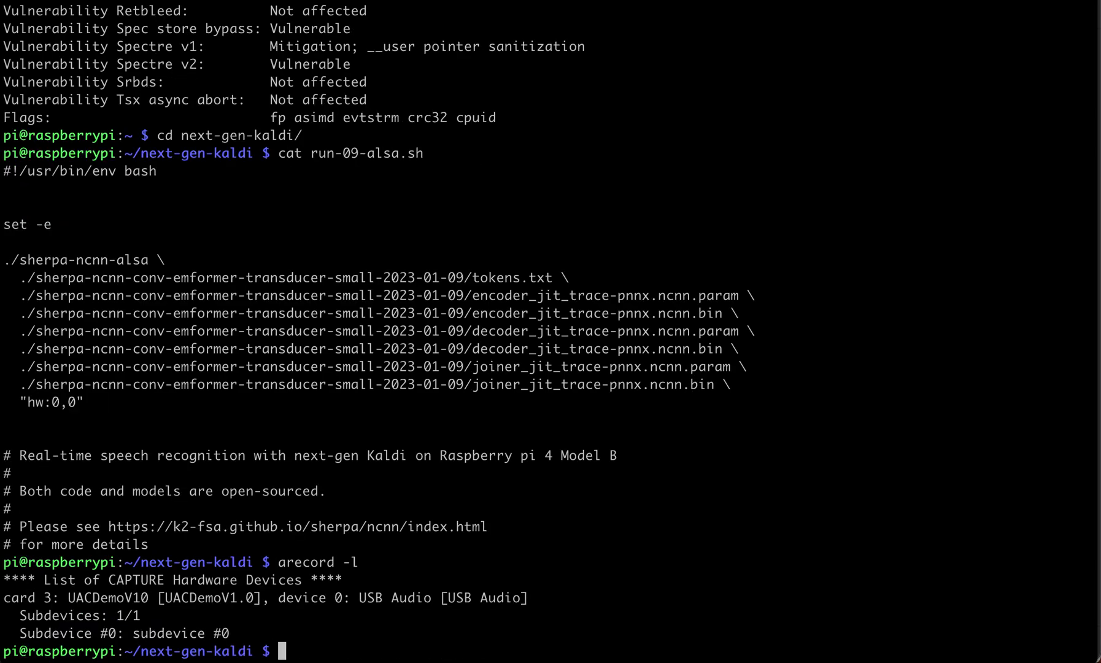
pyautogui.write('vim ru')
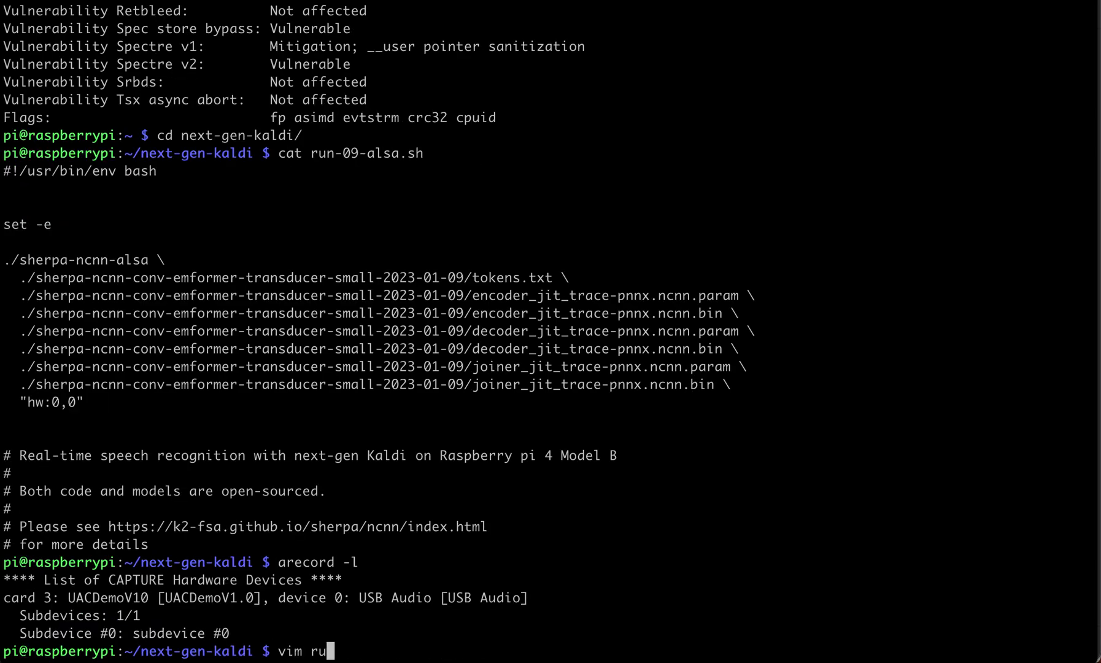
pyautogui.write('n-09-alsa.sh')
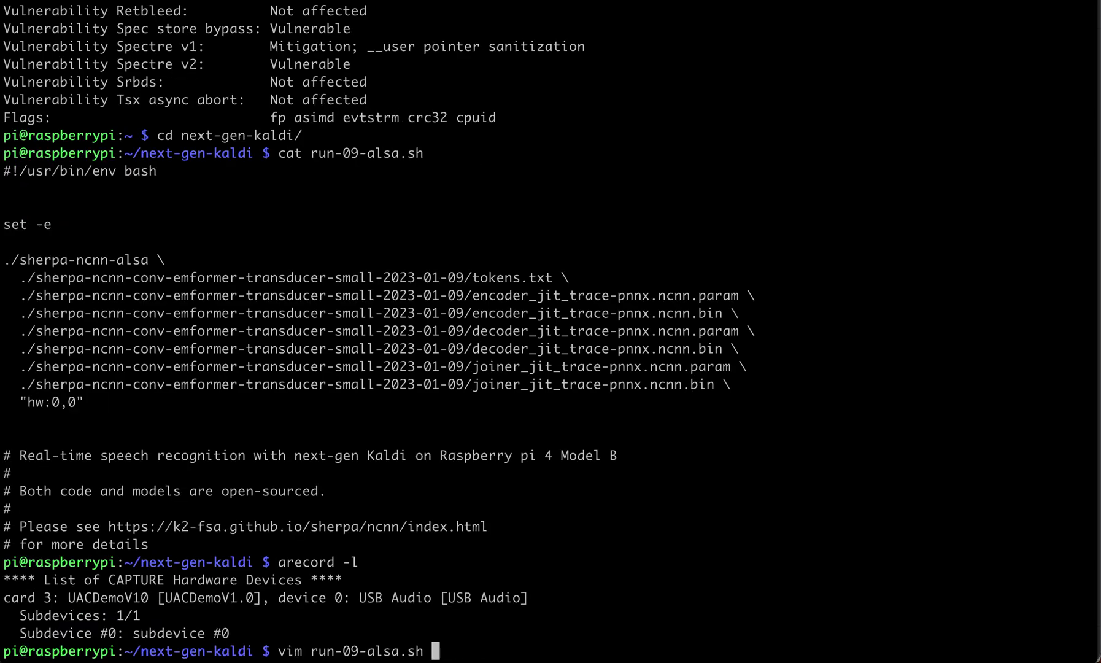
pyautogui.press('Return')
pyautogui.write('./run-09')
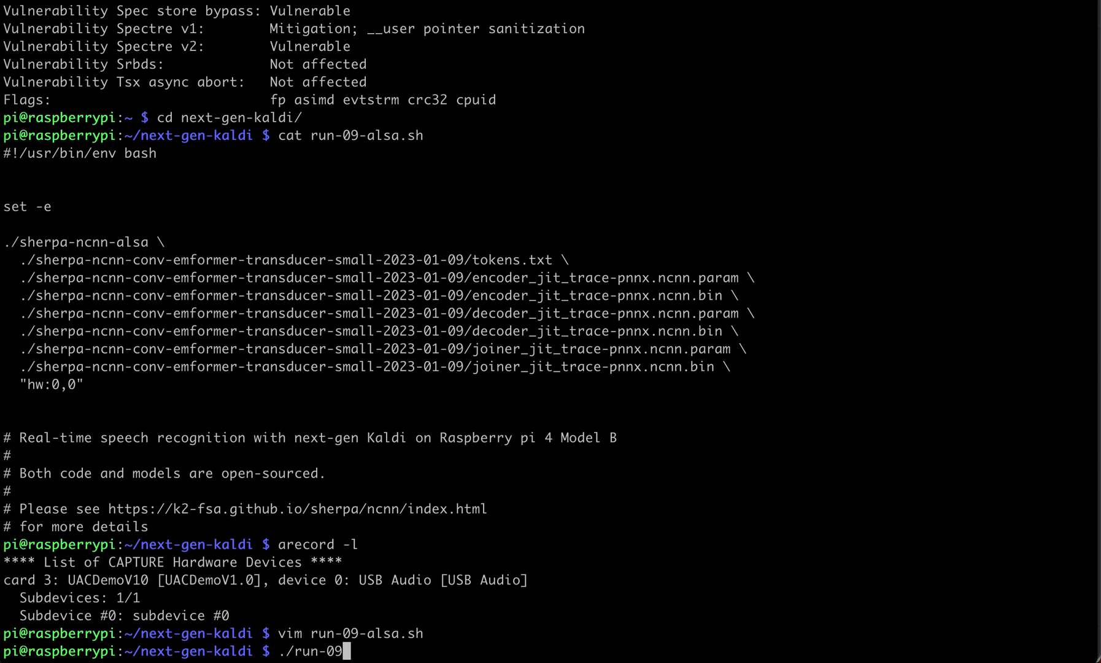
# - Launch run-09-alsa.sh and read the puma story aloud until transcript line 3
pyautogui.write('-alsa.sh')
pyautogui.press('Return')
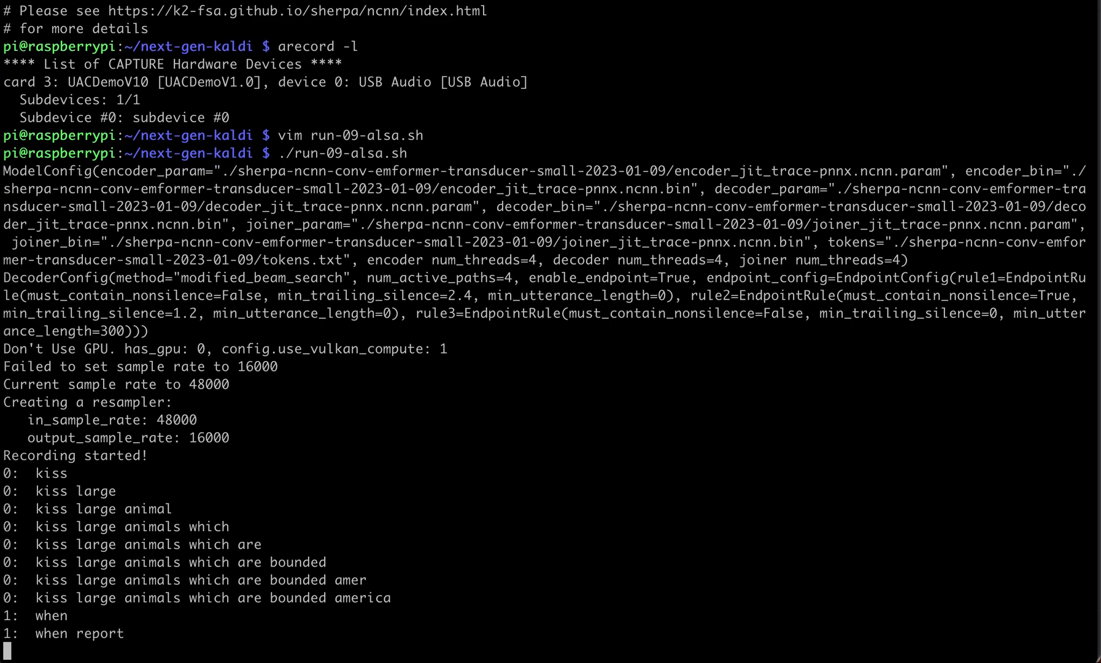
pyautogui.scroll(-3)
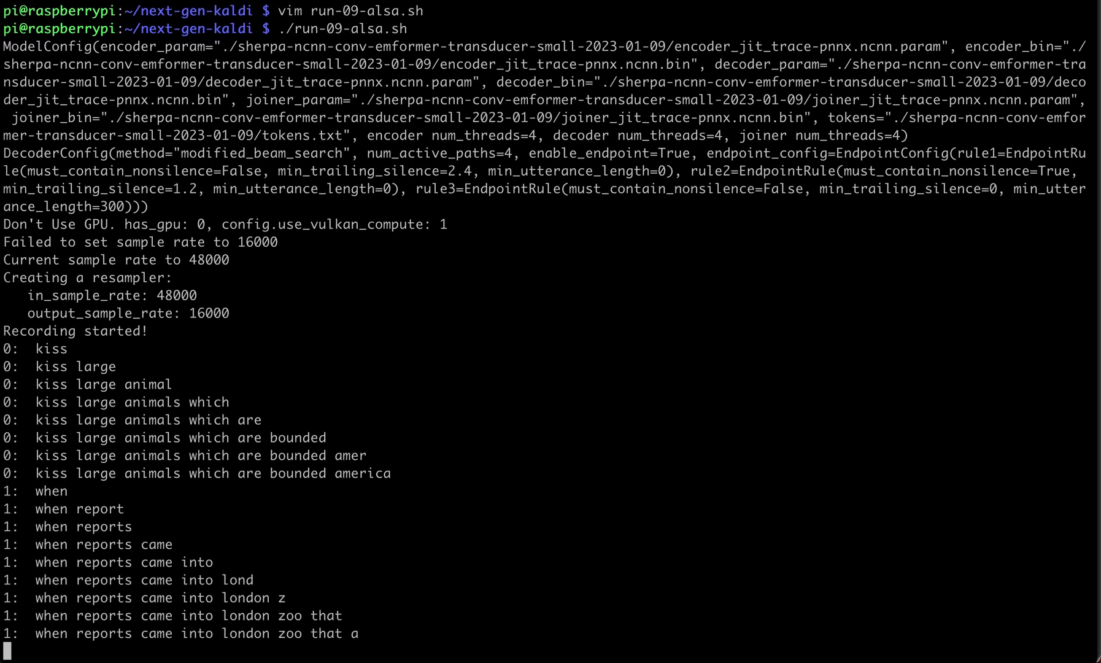
pyautogui.scroll(-3)
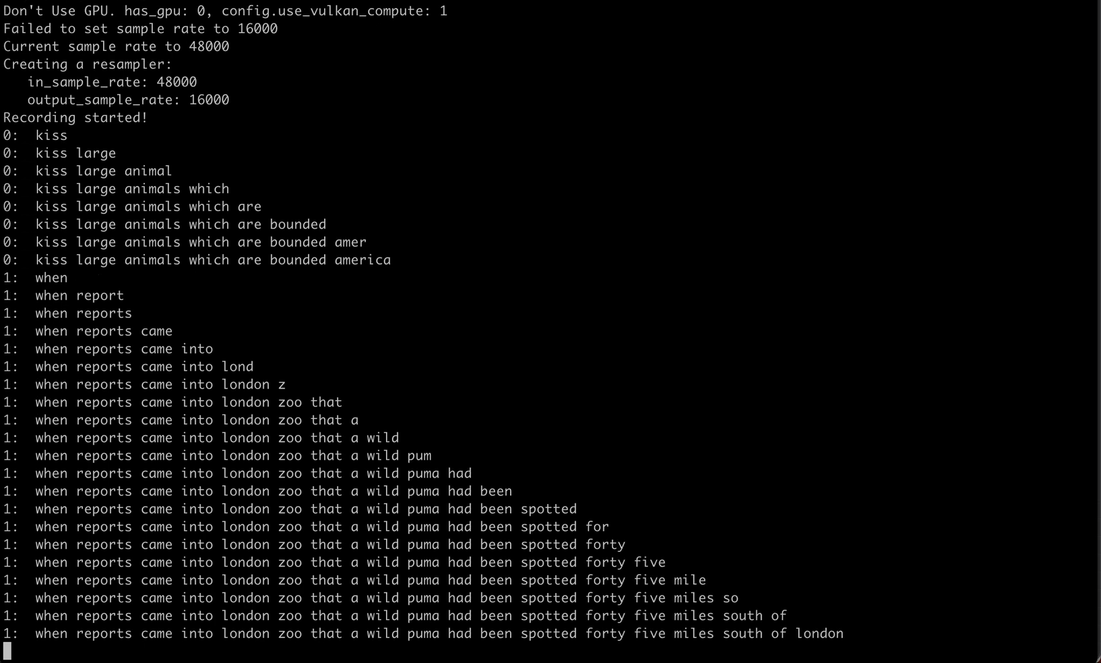
pyautogui.scroll(-3)
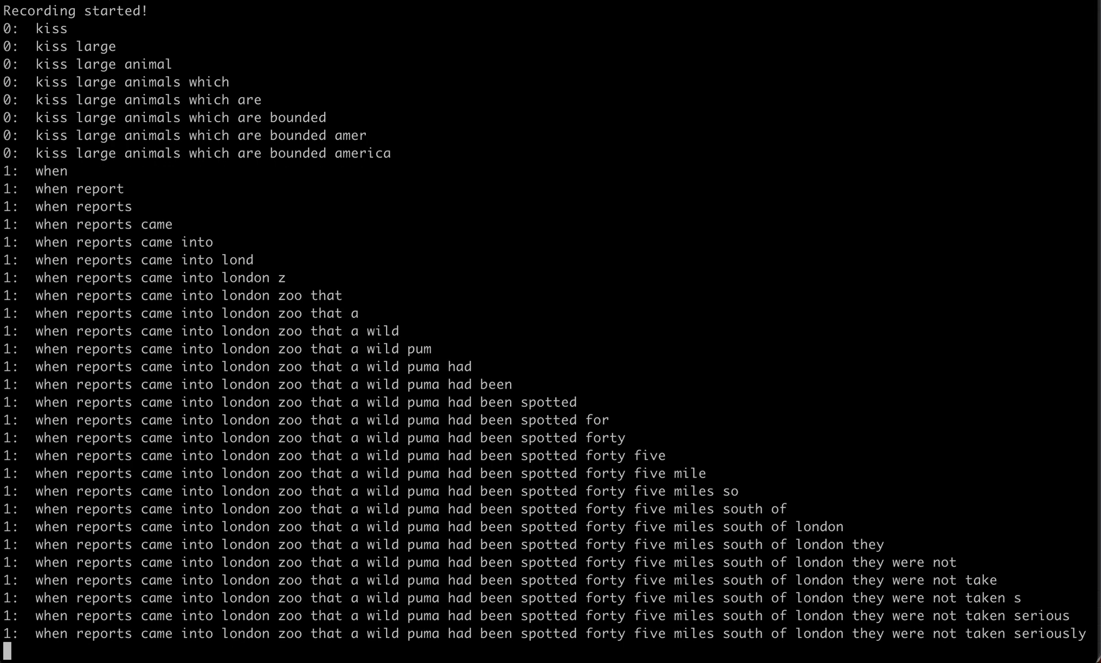
pyautogui.scroll(-3)
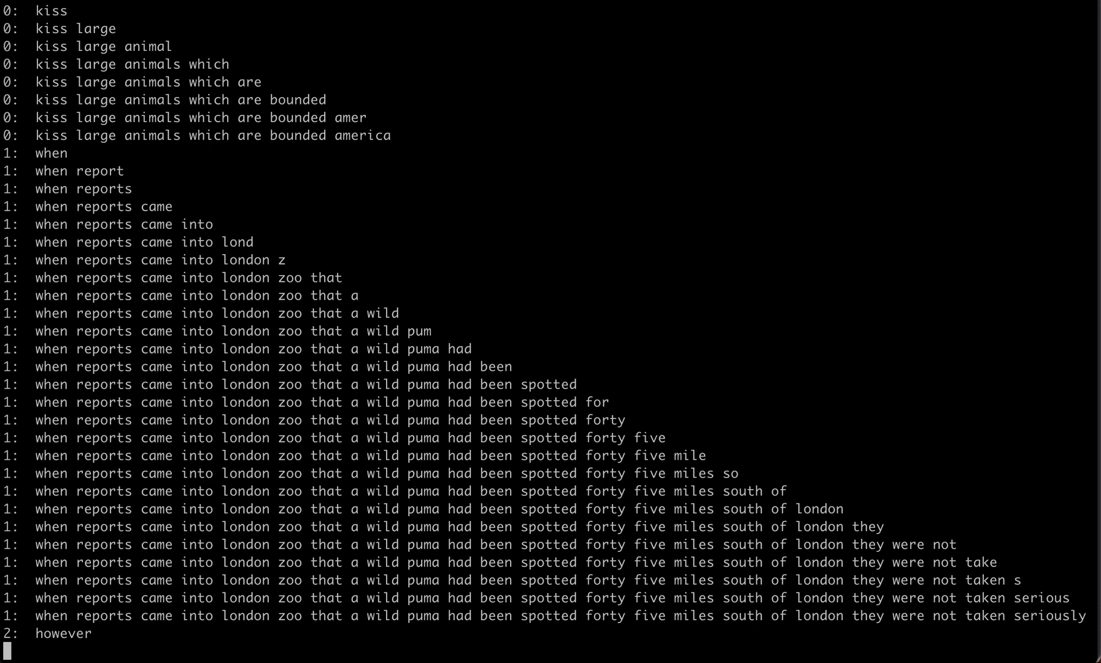
pyautogui.scroll(-3)
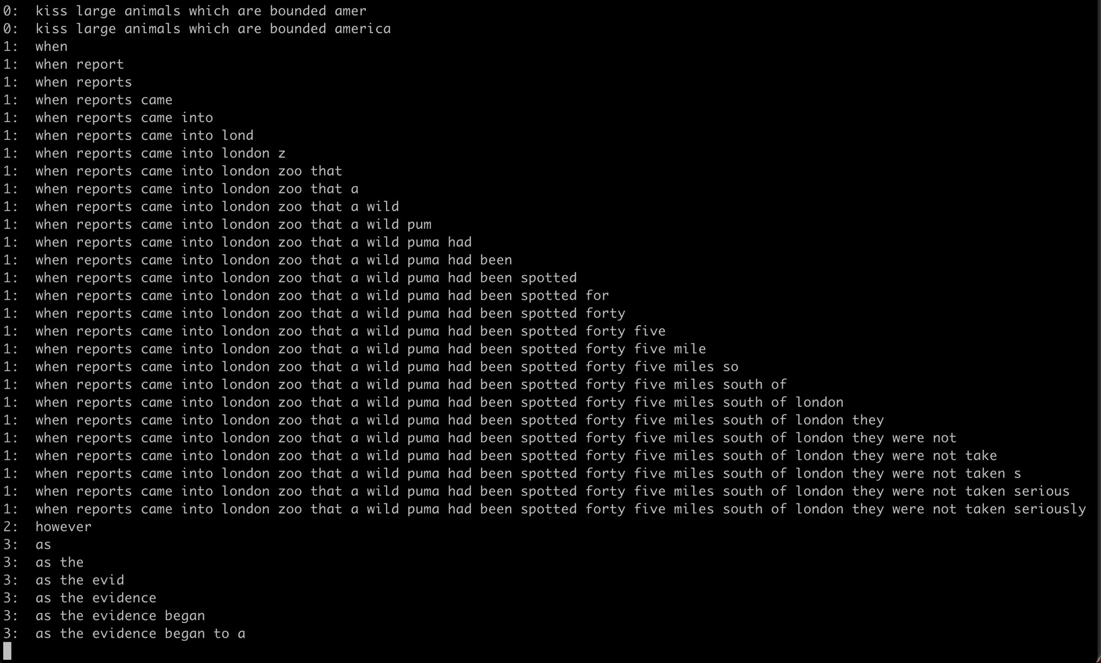
# - Keep reading the story as transcript lines 5-6 finish with 'unless it is cornered'
pyautogui.scroll(-3)
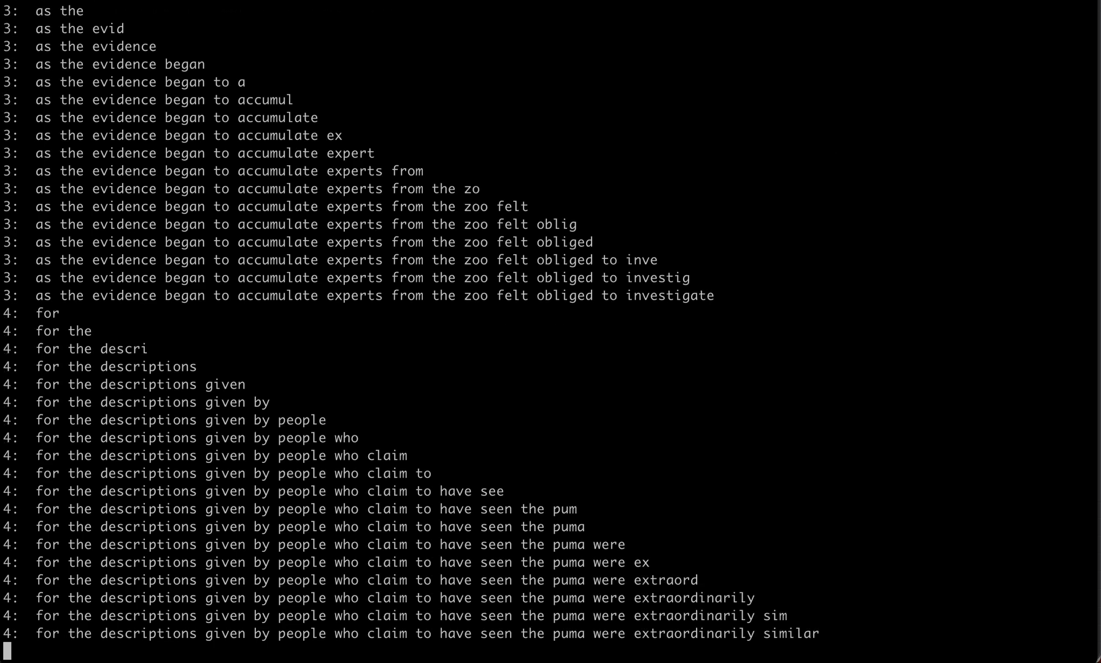
pyautogui.scroll(-3)
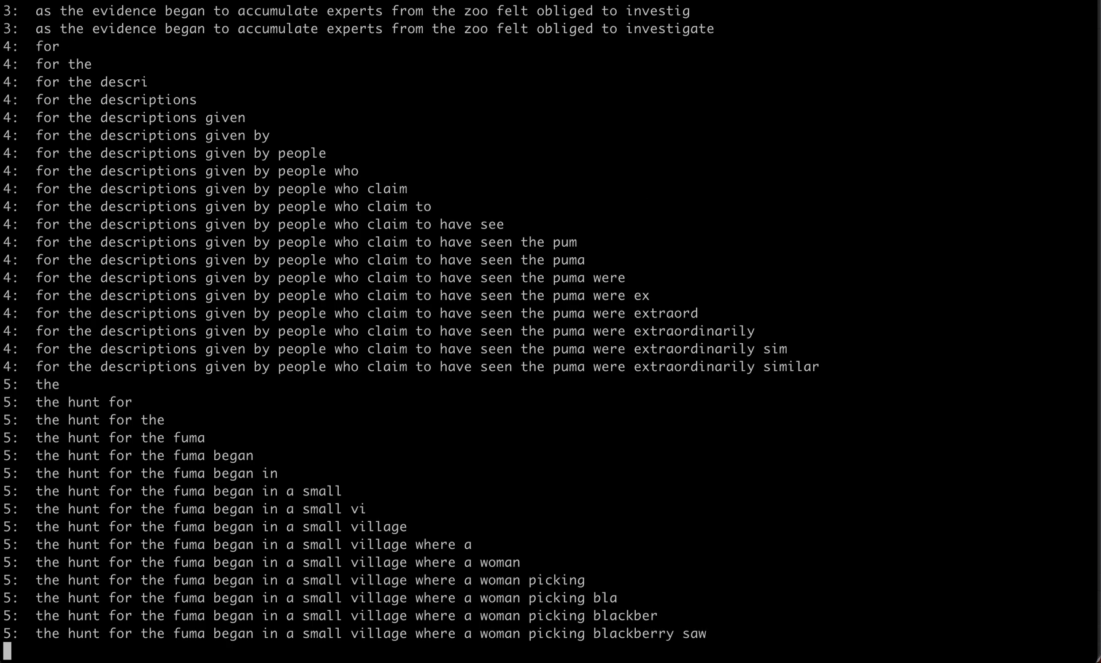
pyautogui.scroll(-3)
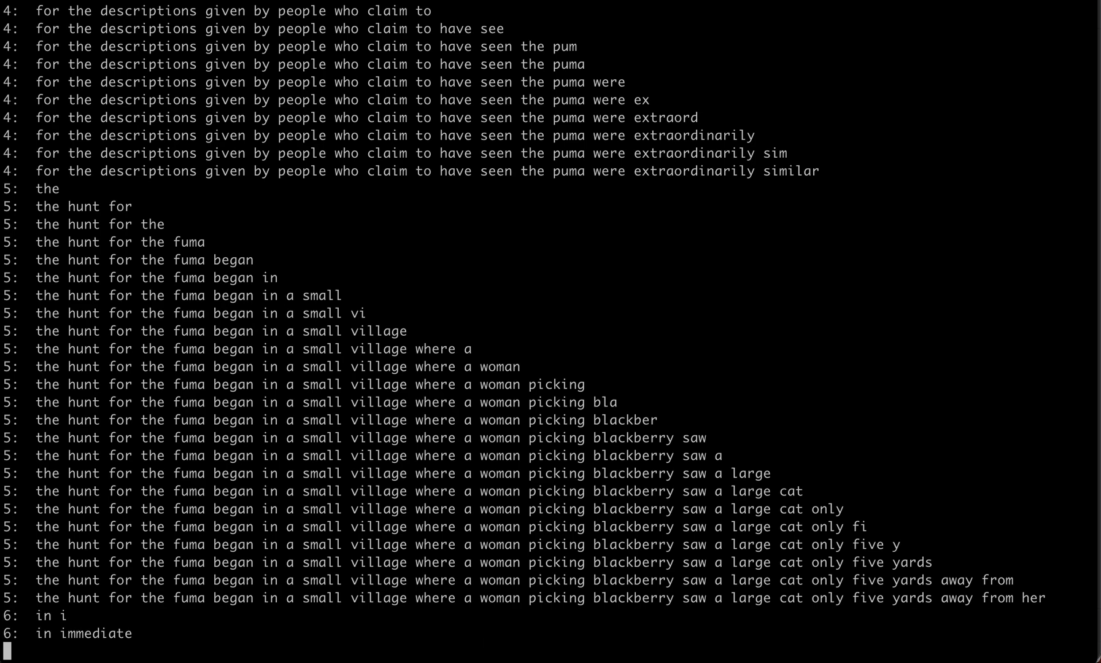
pyautogui.scroll(-3)
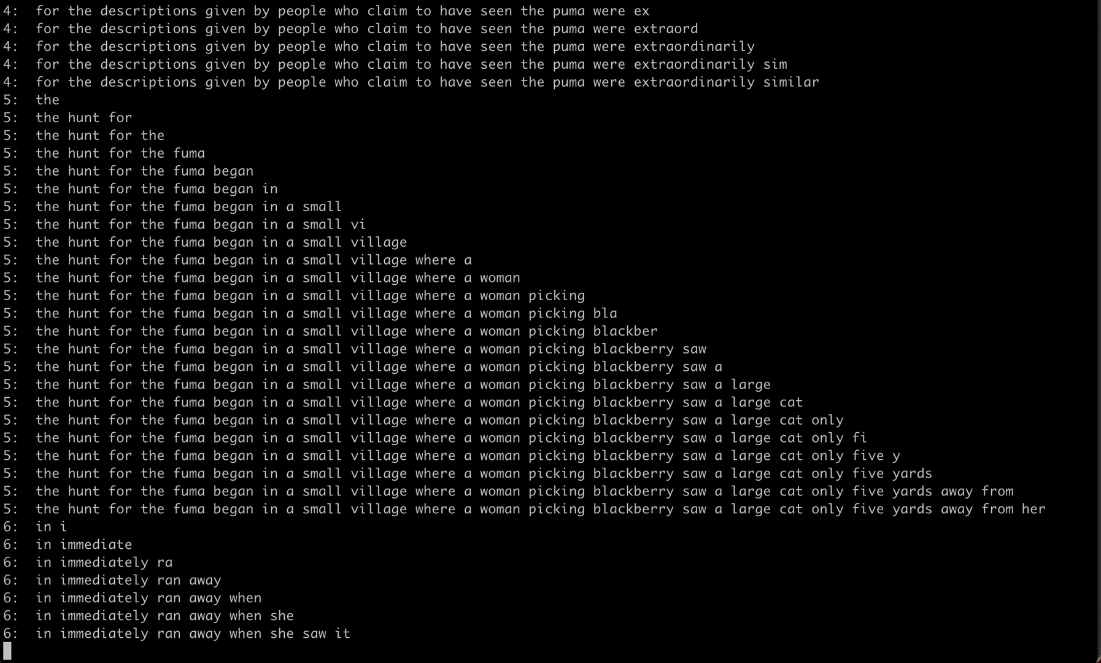
pyautogui.scroll(-3)
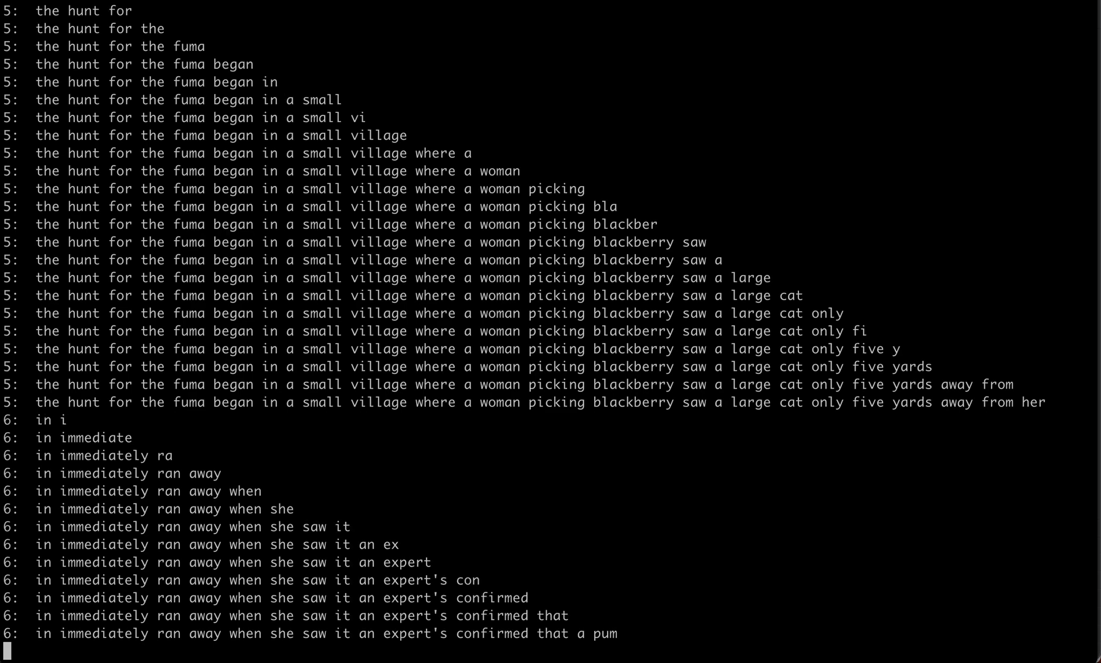
pyautogui.scroll(-3)
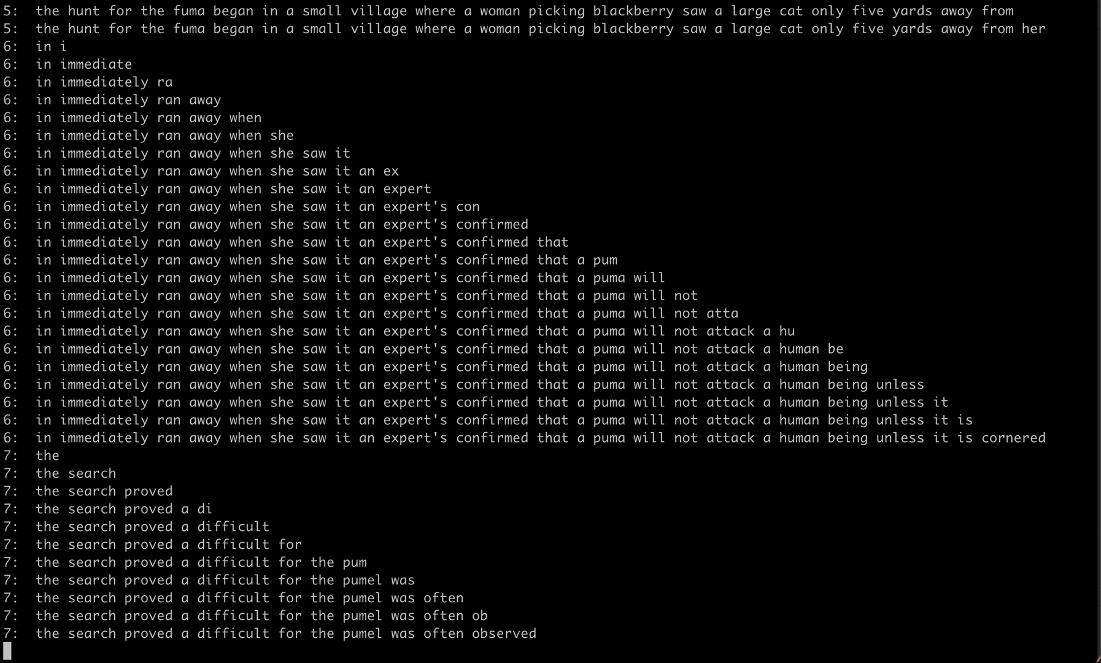
# - Continue reading the story through lines 8-9, about dead animals and fur on bushes
pyautogui.scroll(-3)
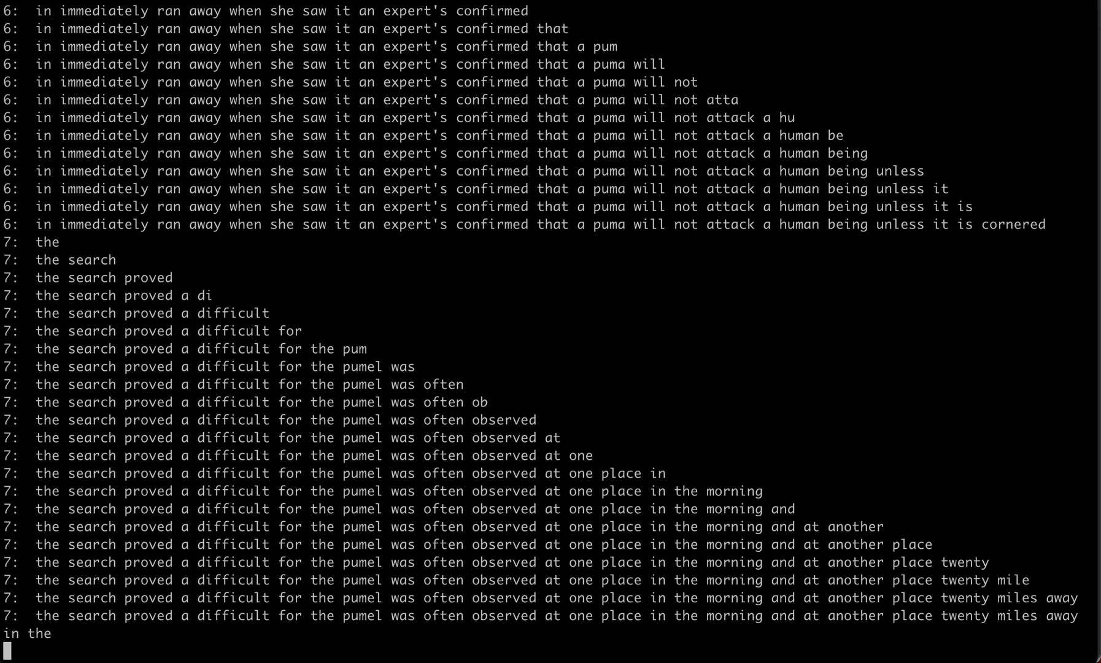
pyautogui.scroll(-3)
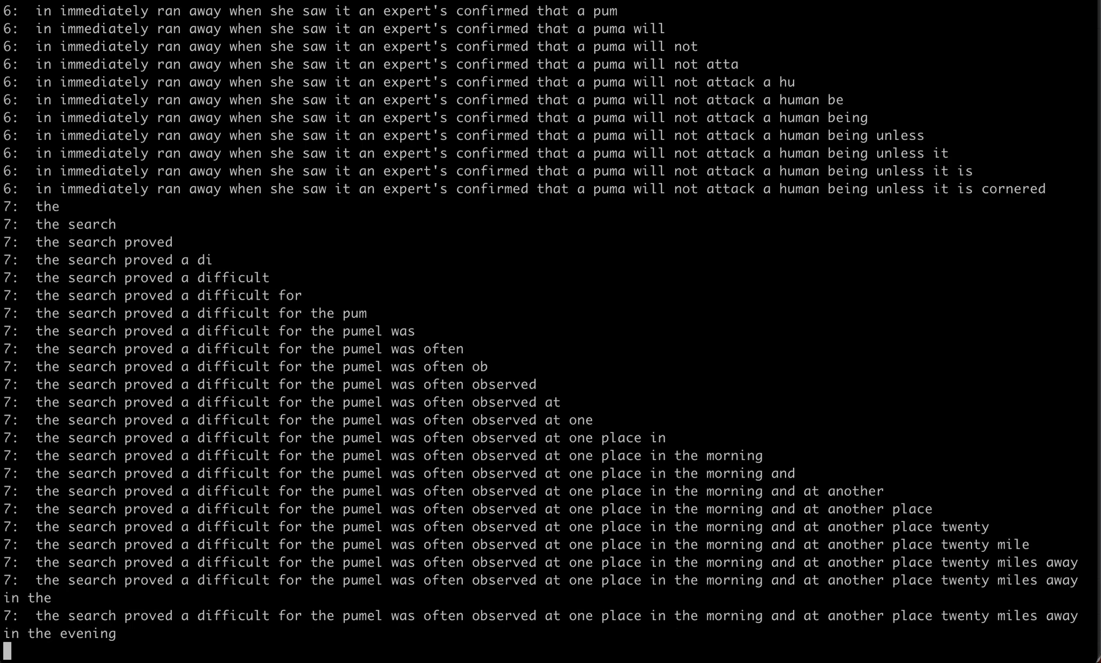
pyautogui.scroll(-3)
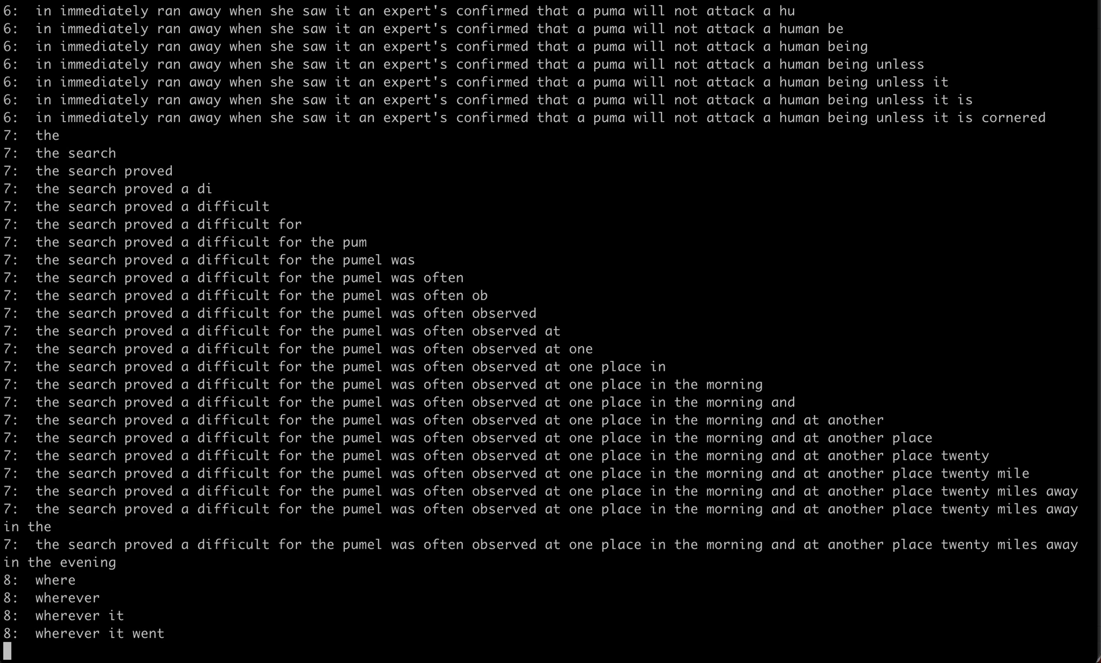
pyautogui.scroll(-3)
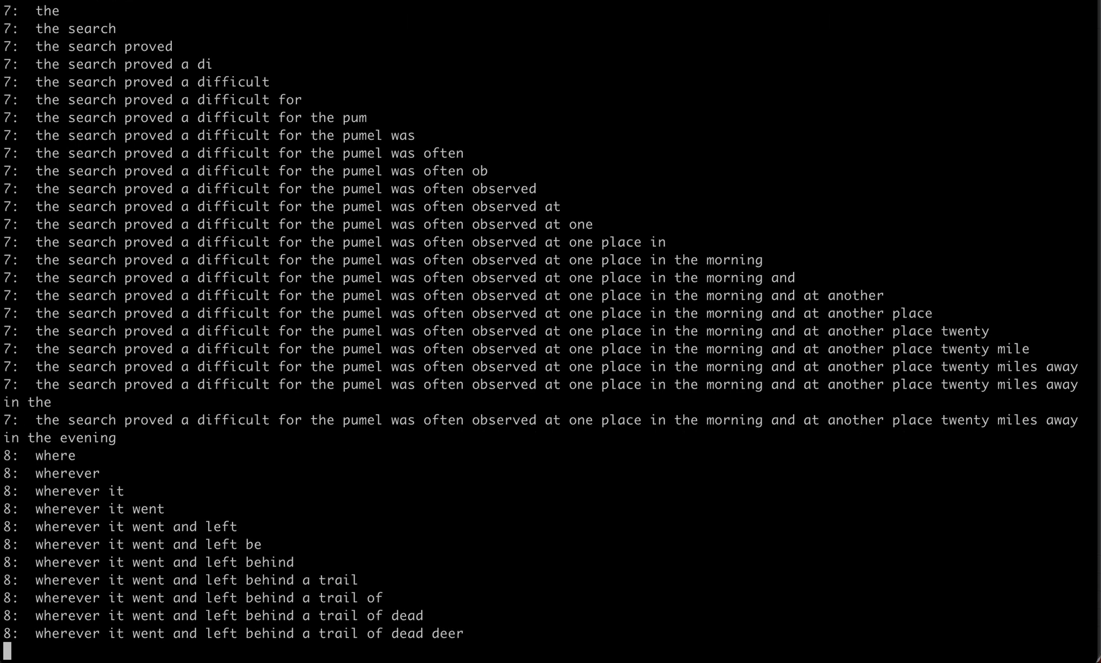
pyautogui.scroll(-3)
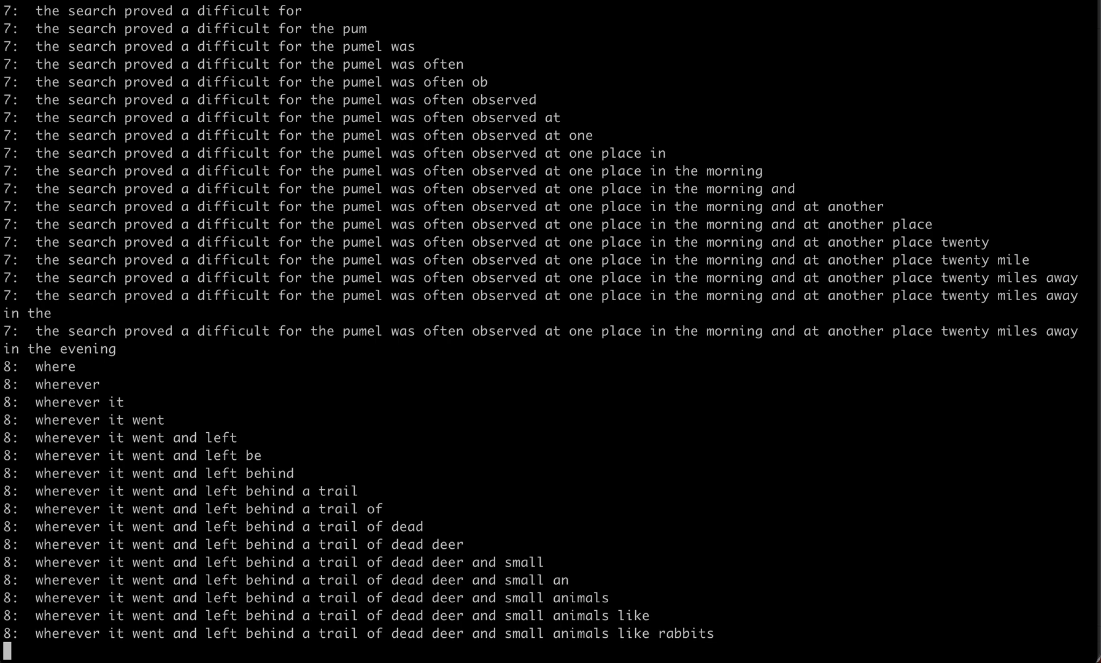
pyautogui.scroll(-3)
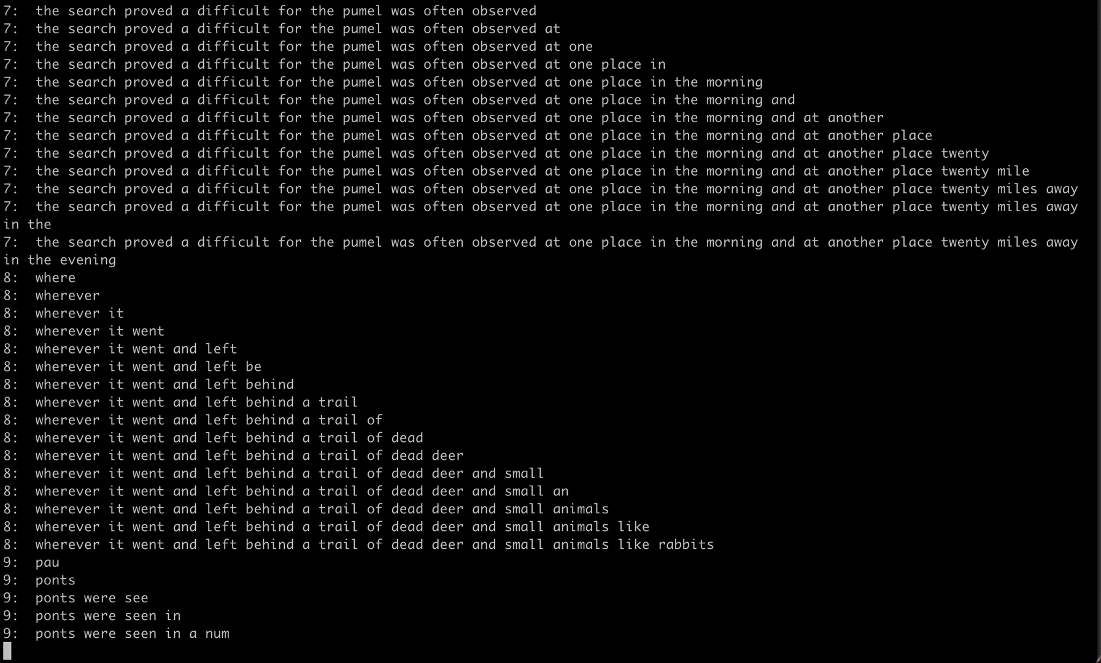
pyautogui.scroll(-3)
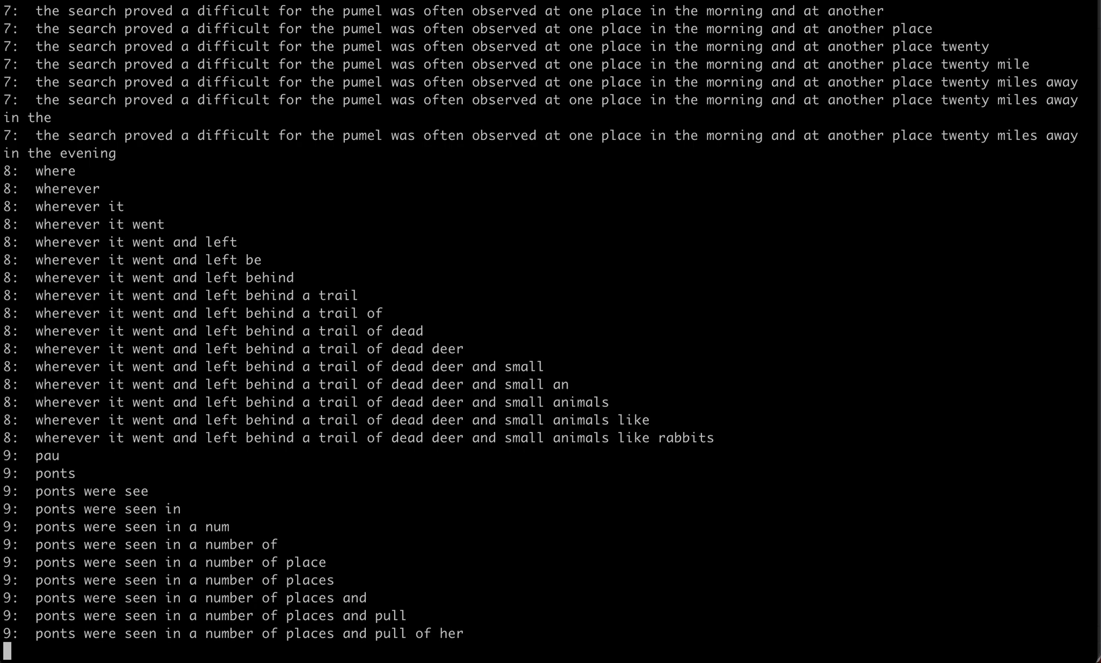
pyautogui.scroll(-3)
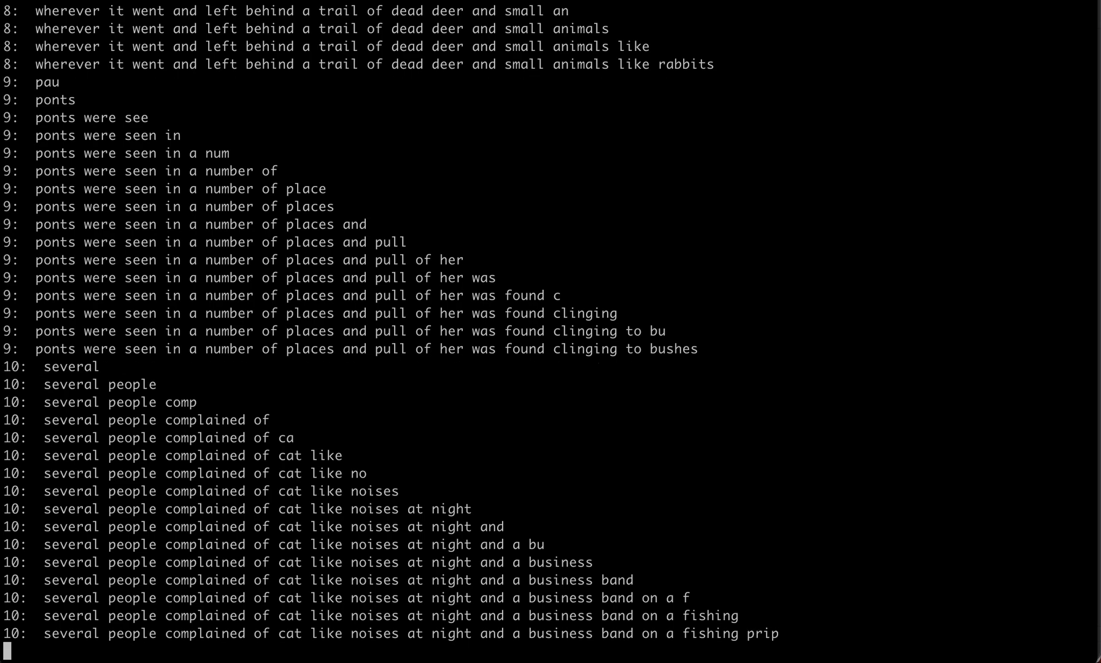
# - Read the remaining sentences until lines 10-14 complete, ending 'was not caught'
pyautogui.scroll(-3)
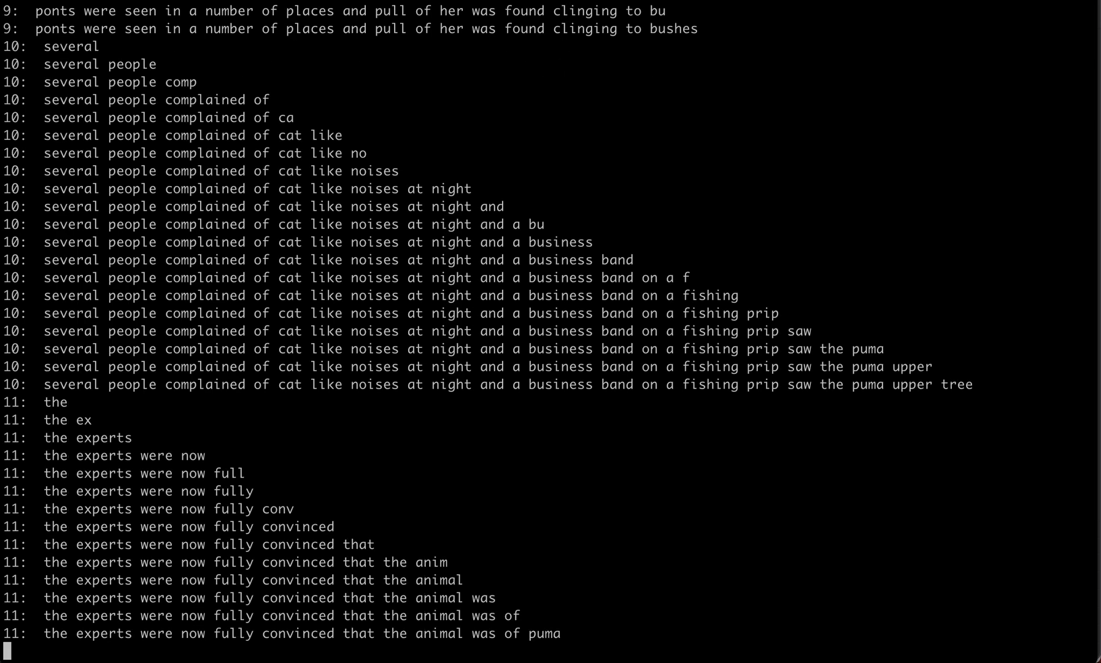
pyautogui.scroll(-3)
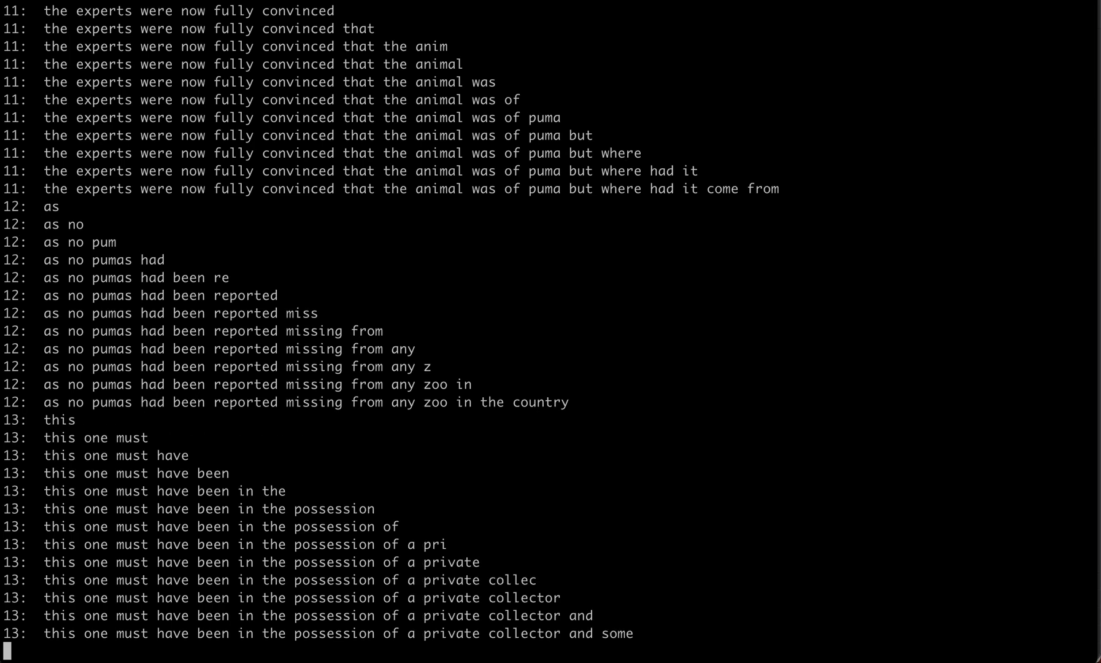
pyautogui.scroll(-3)
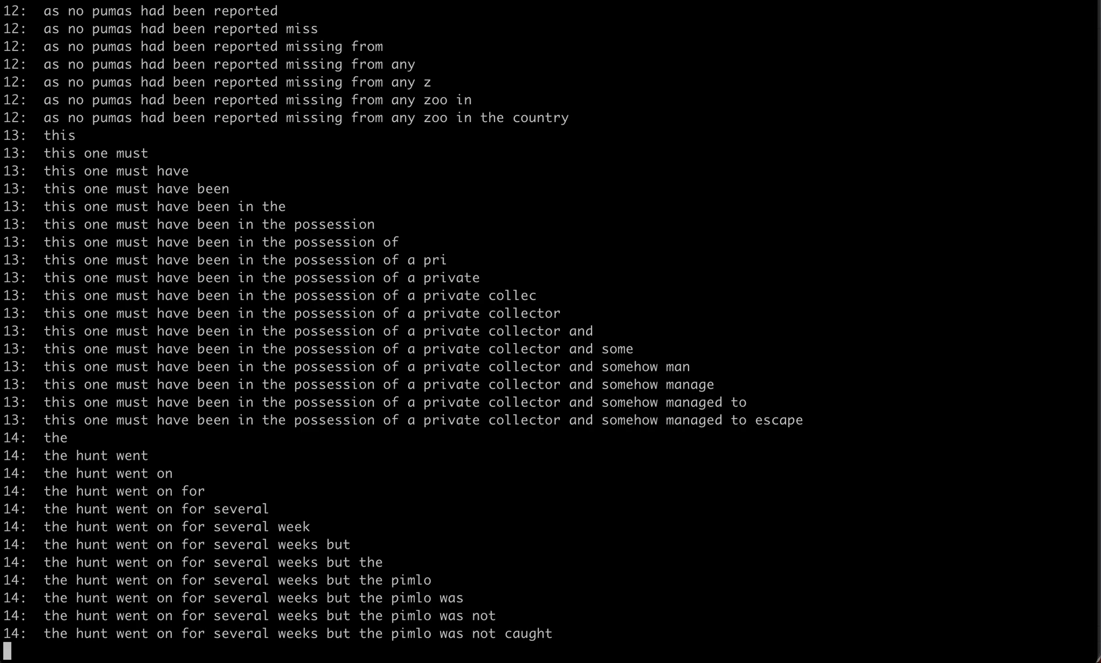
pyautogui.scroll(-3)
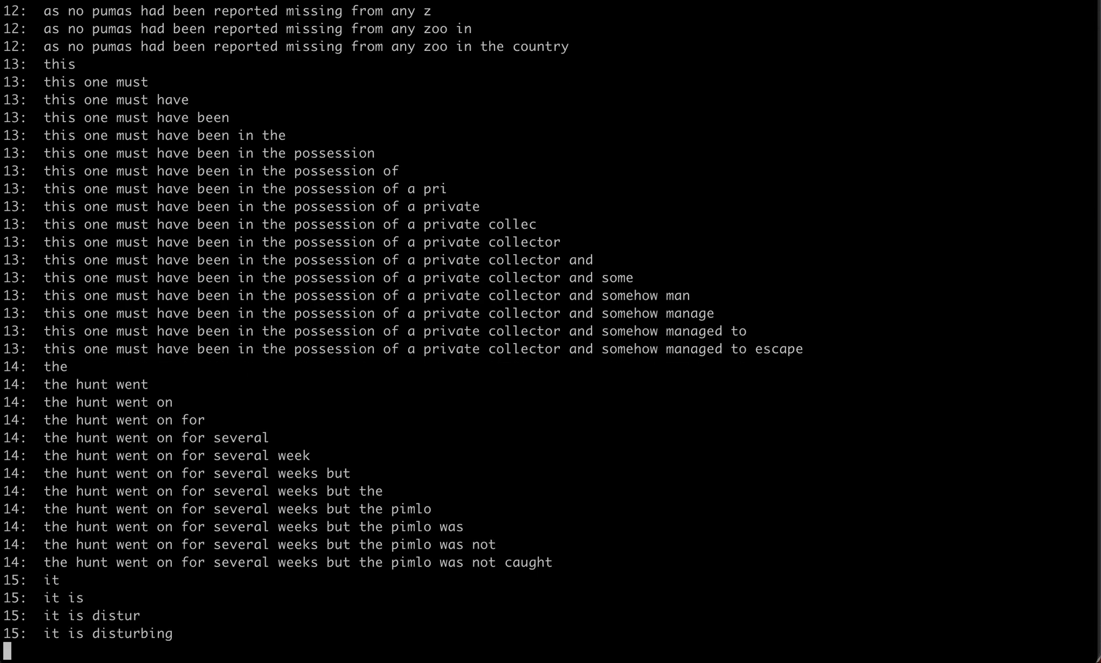
pyautogui.scroll(-3)
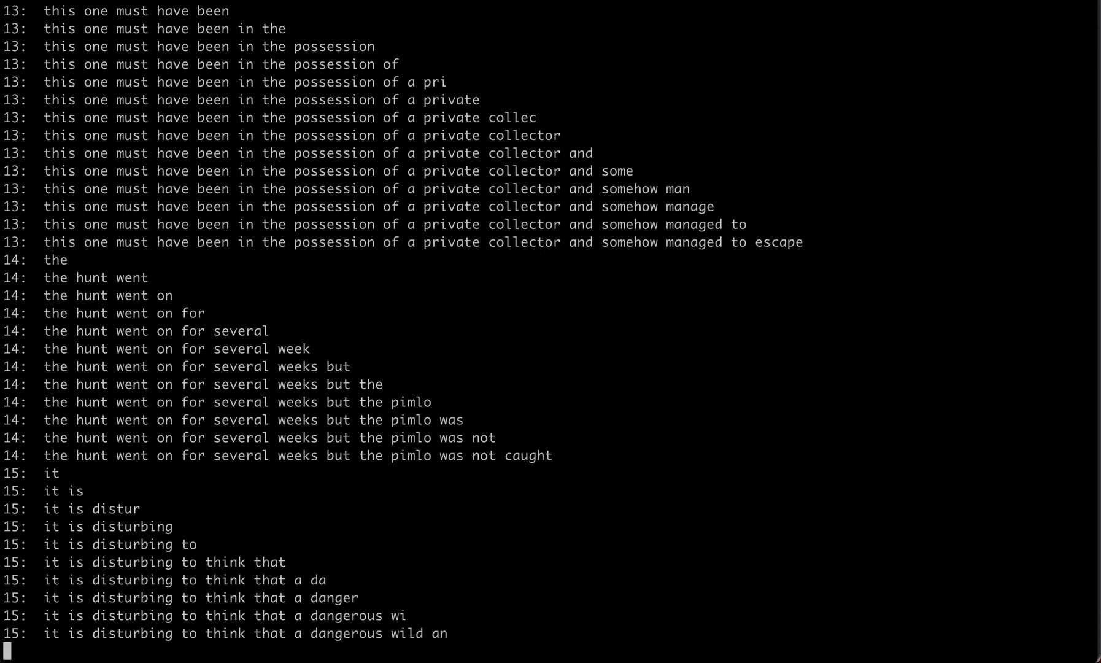
pyautogui.scroll(-3)
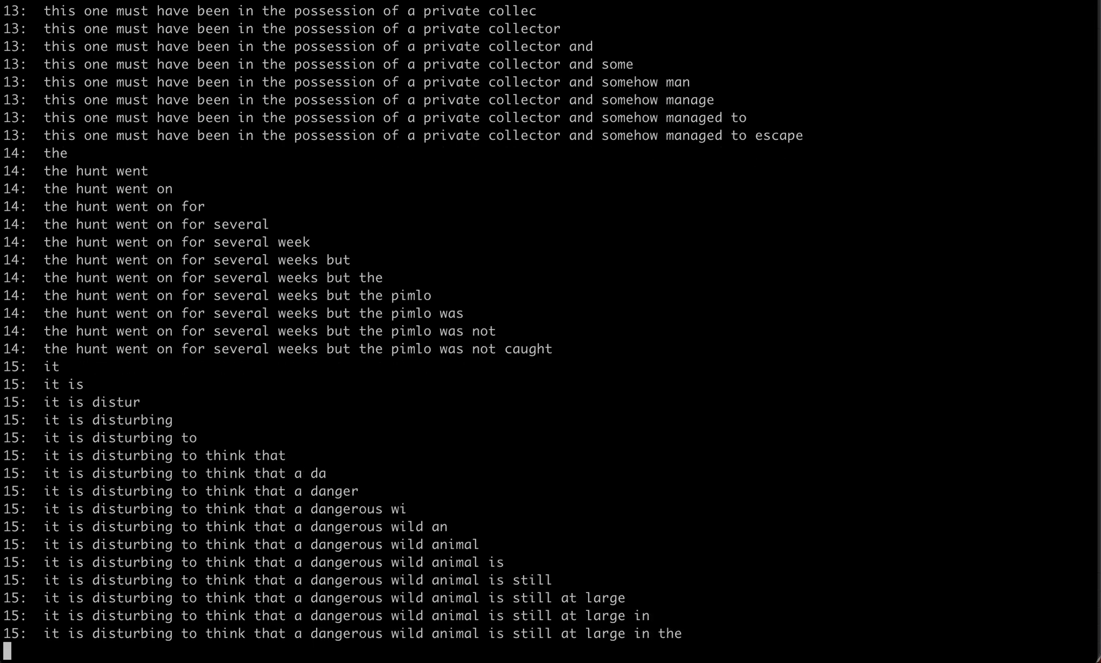